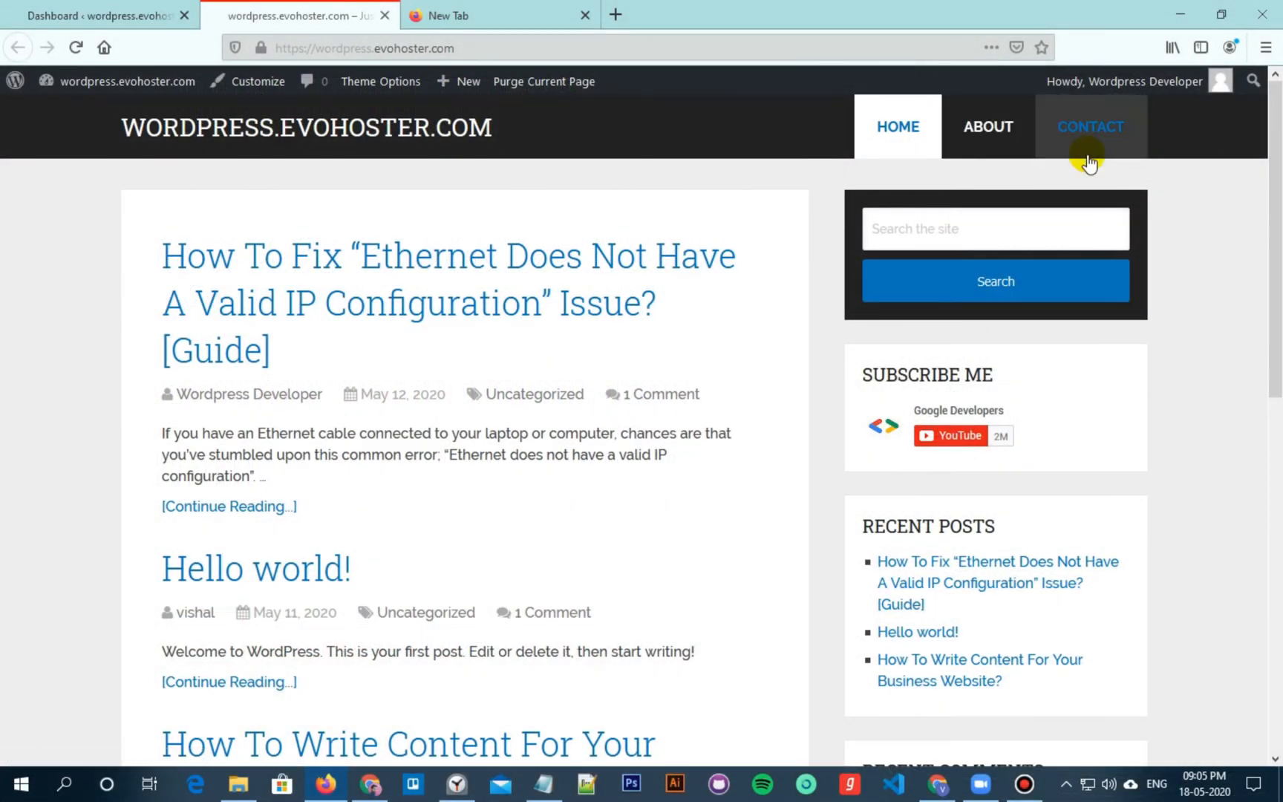
mouse_move(1090, 136)
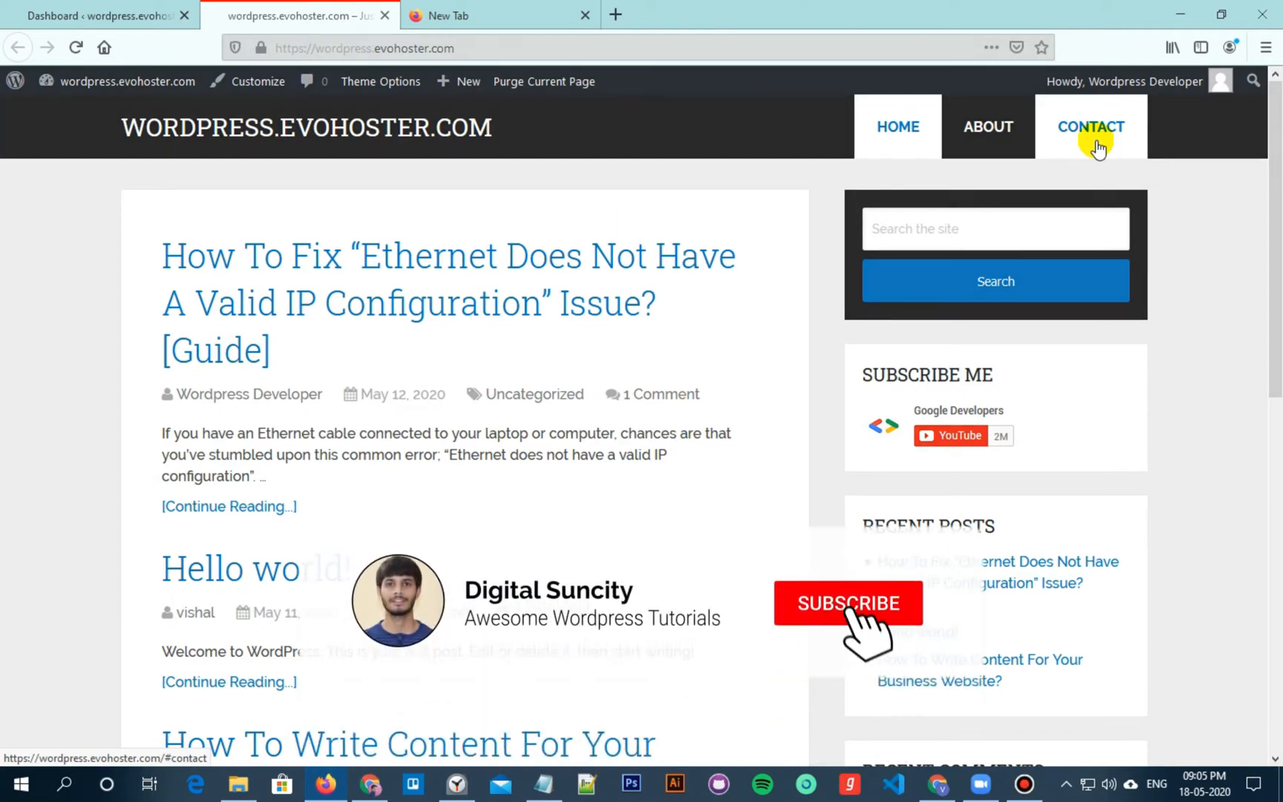
Step: Go to the admin dashboard and open Appearance > Menus to view the Main menu
click(848, 603)
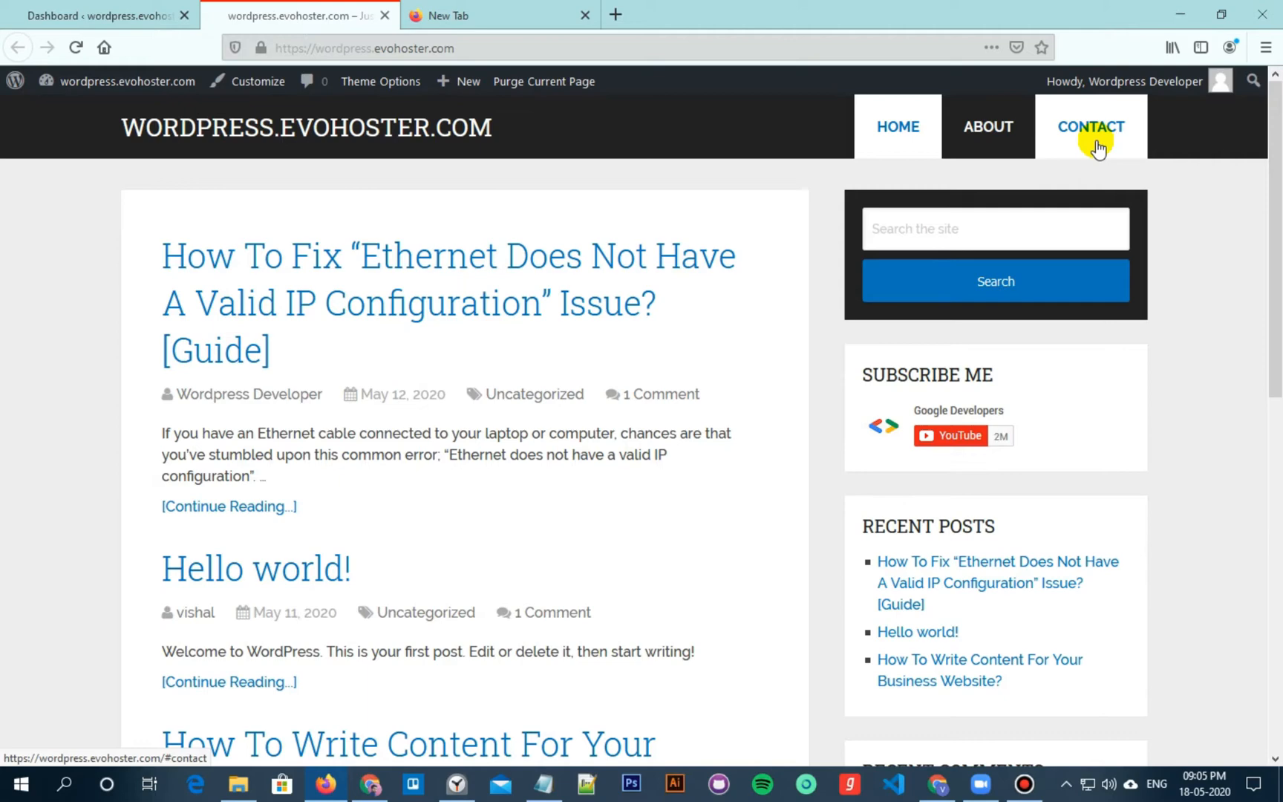
mouse_move(1084, 149)
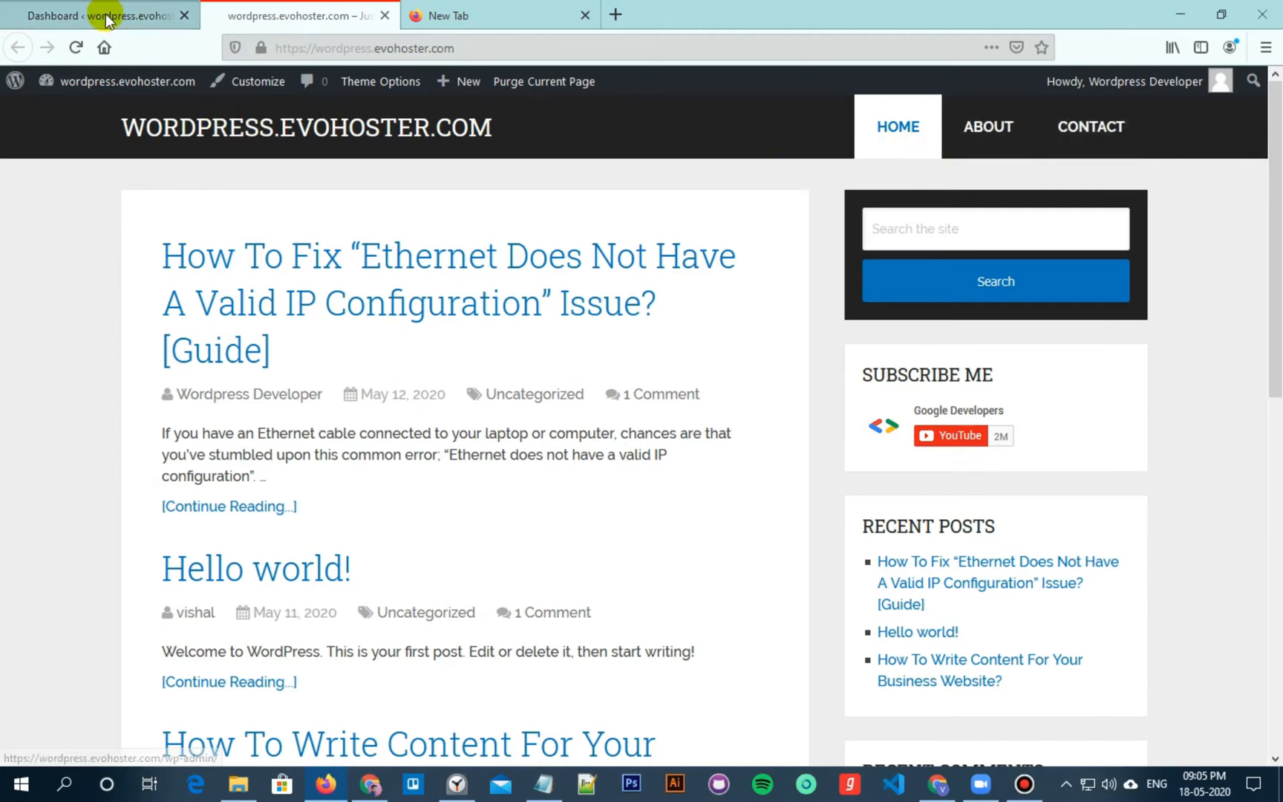
click(98, 15)
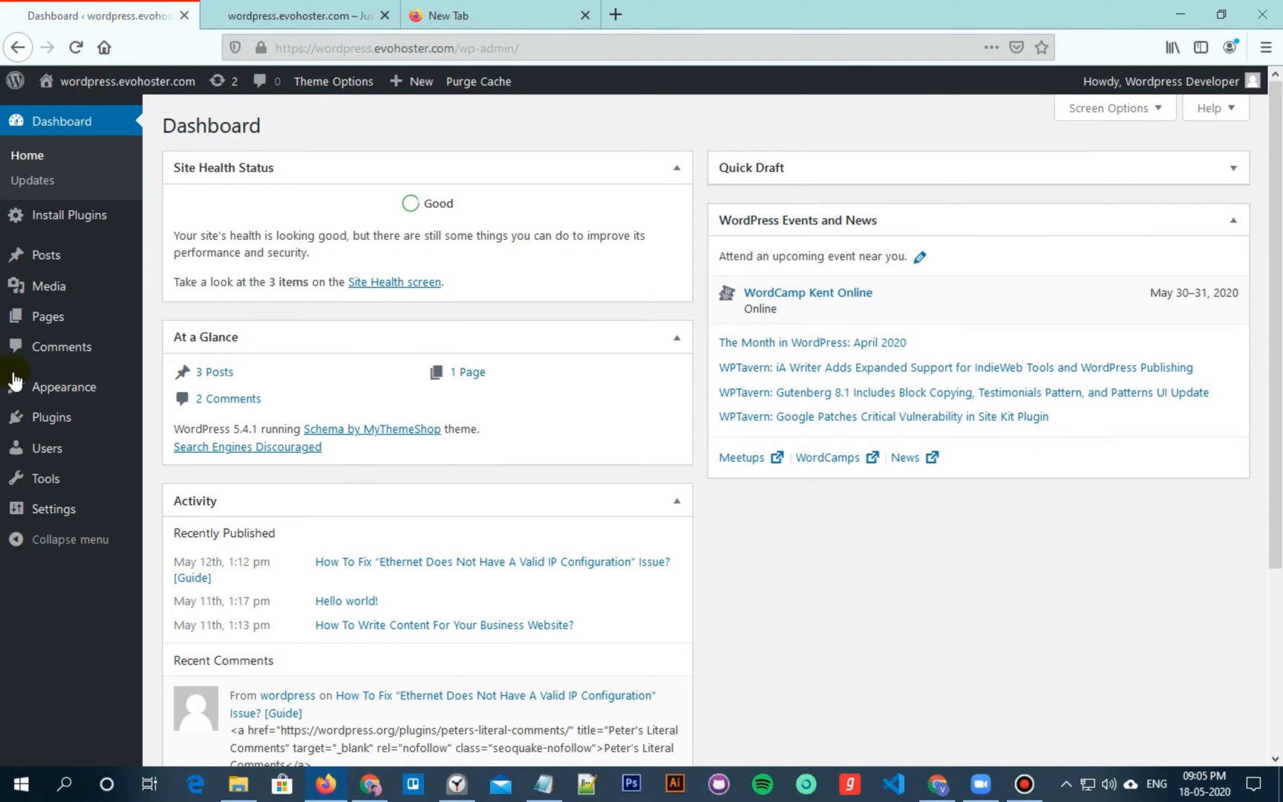
mouse_move(64, 386)
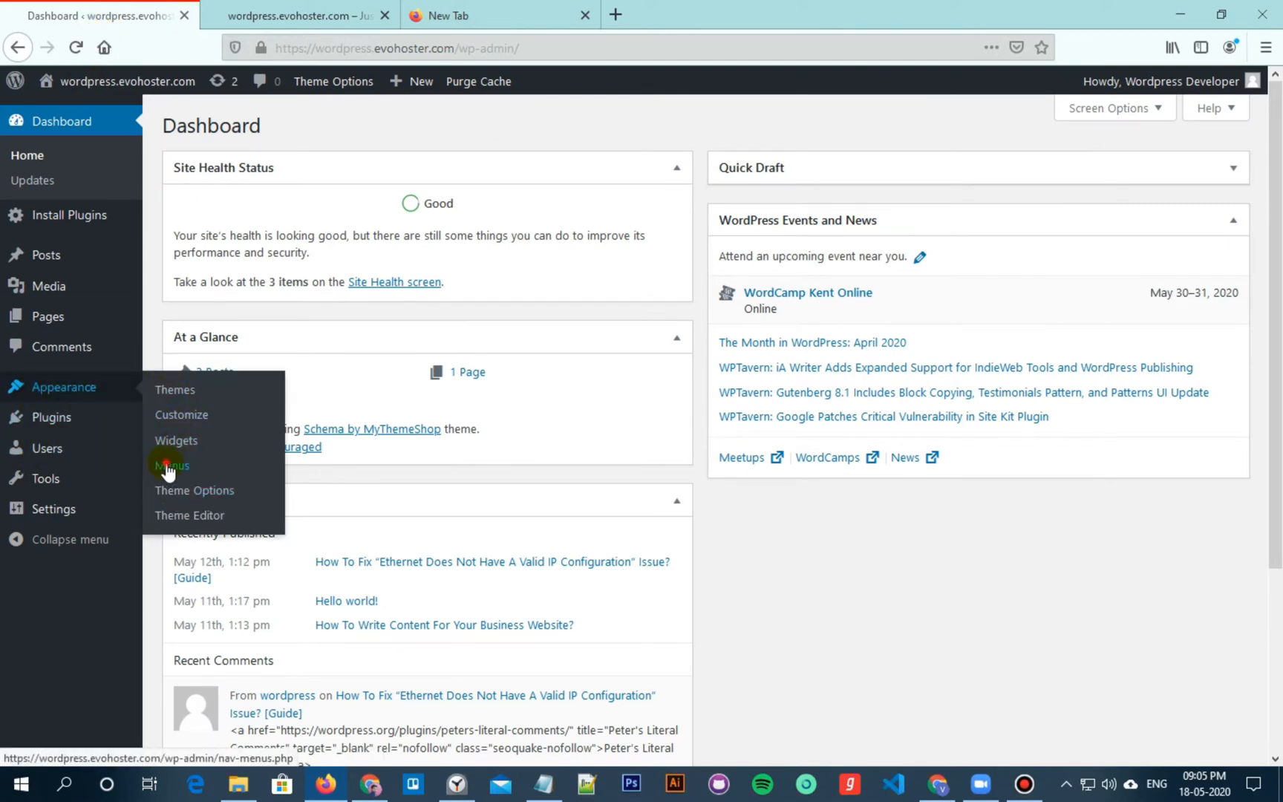
click(171, 464)
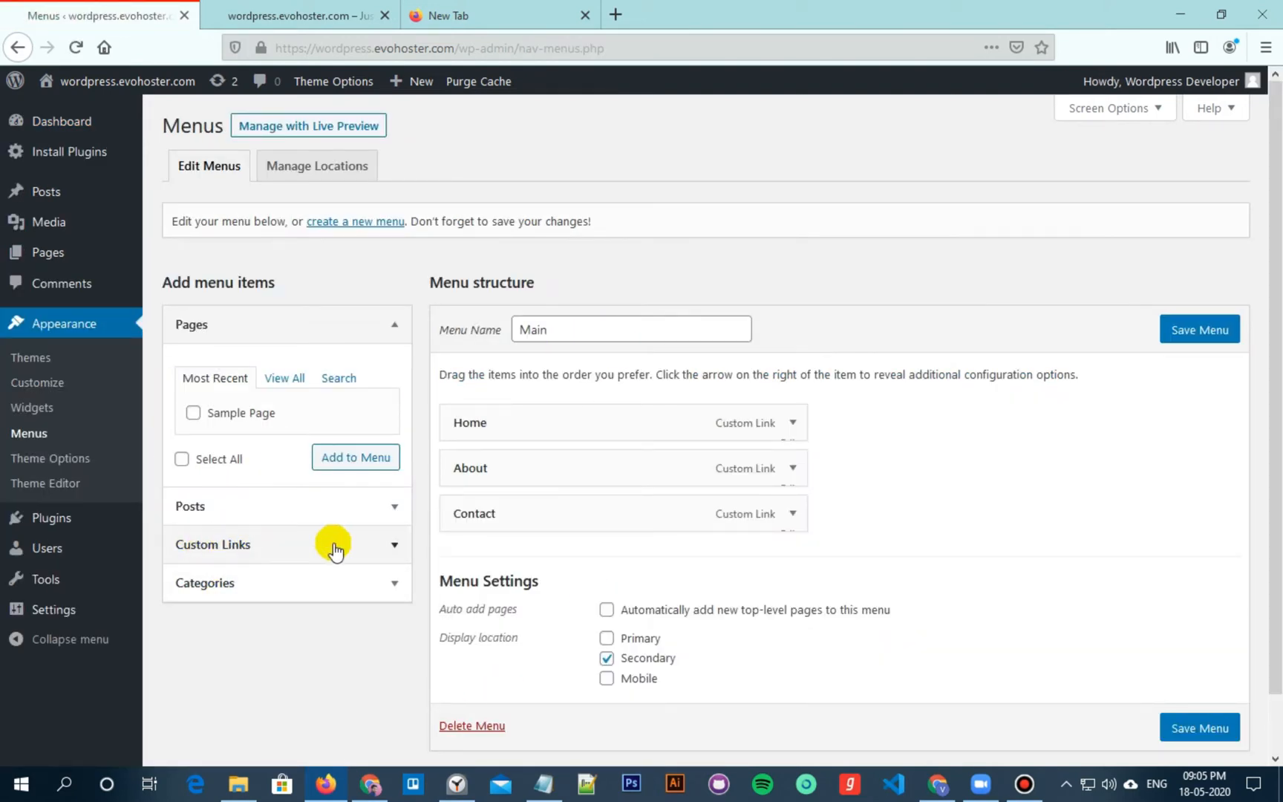
Step: Expand Custom Links and enter 'Logout' as the link text, ready for the URL
click(333, 544)
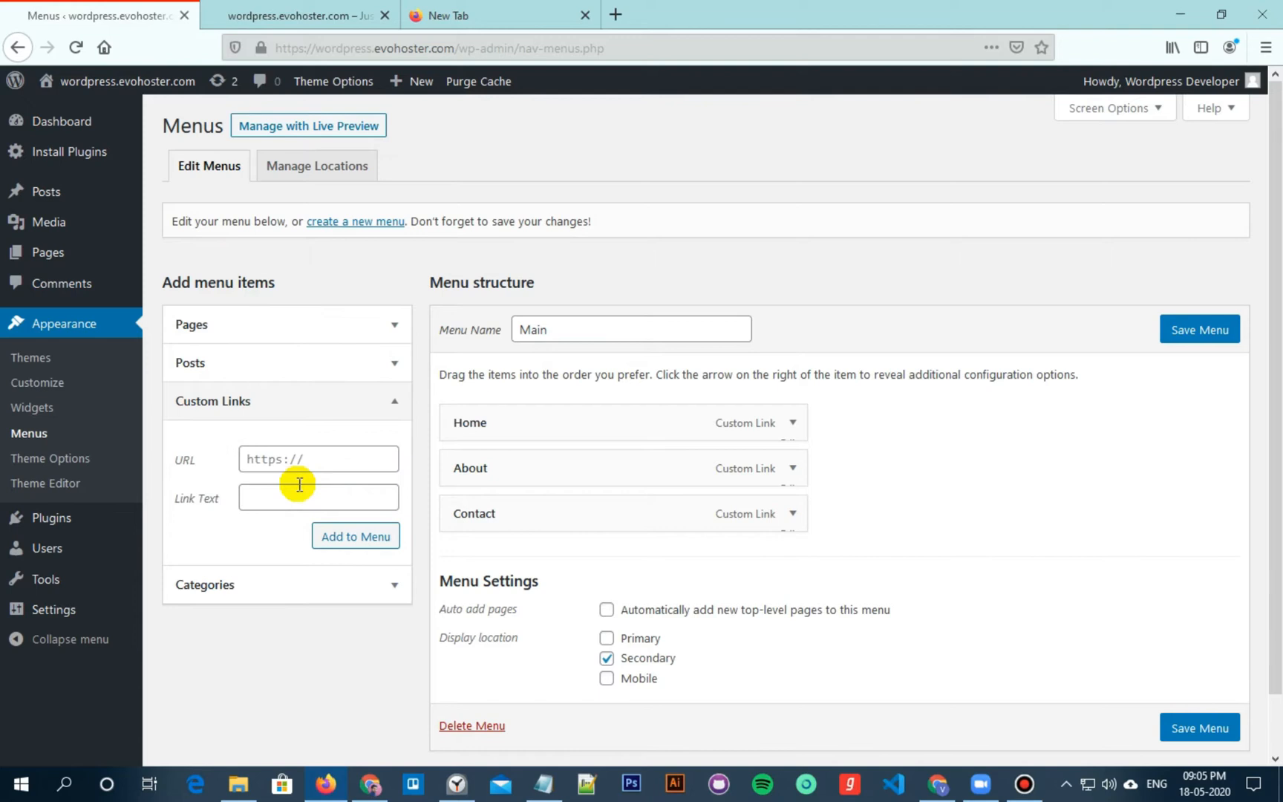
click(317, 497)
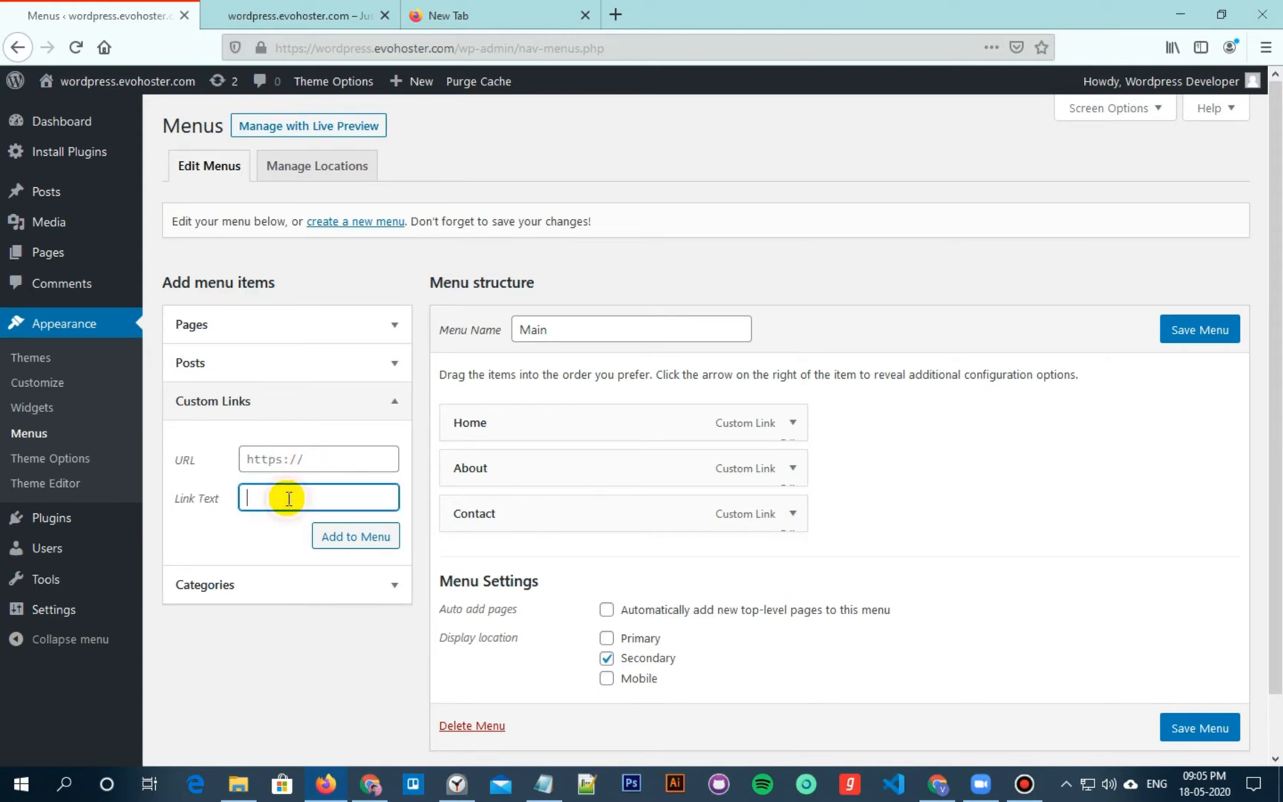
text(Lo)
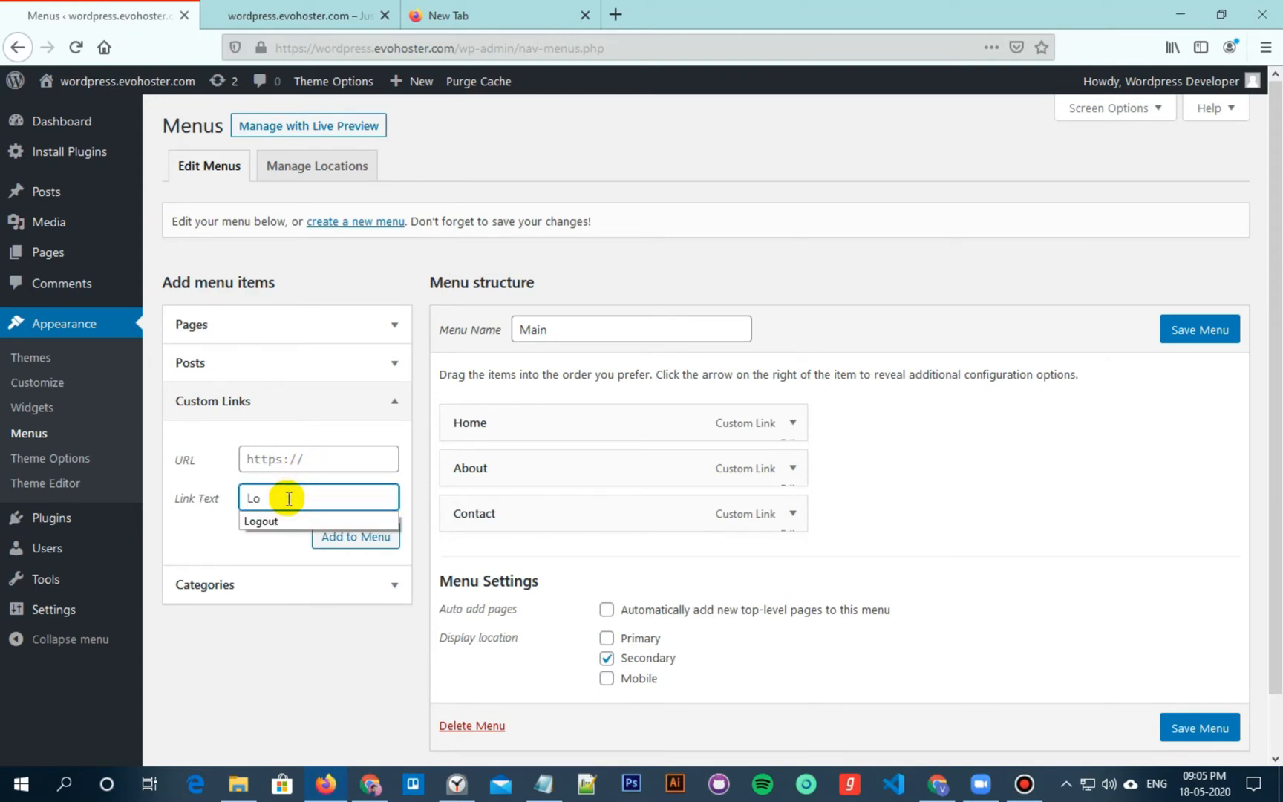
text(gout)
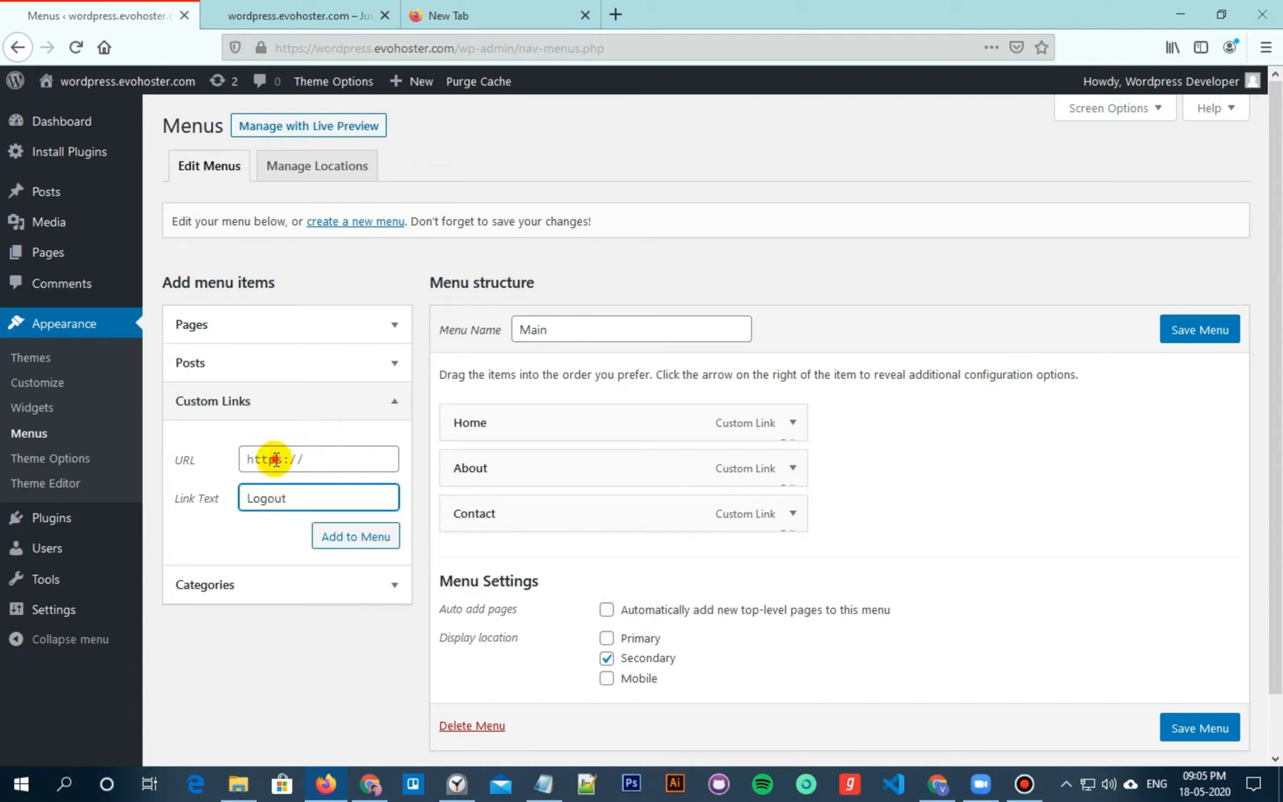
click(318, 458)
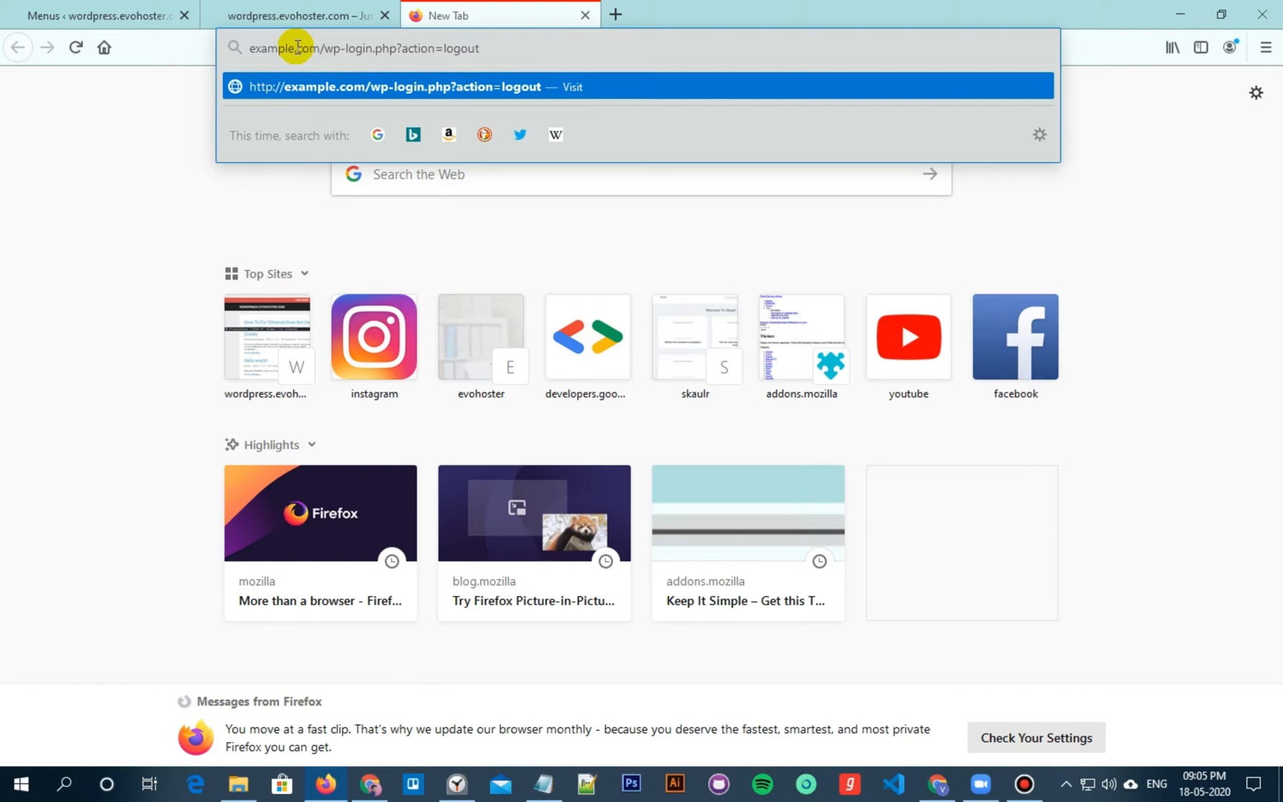
Step: Compose the site's wp-login.php?action=logout address in a new tab, then return to the menu editor
click(294, 16)
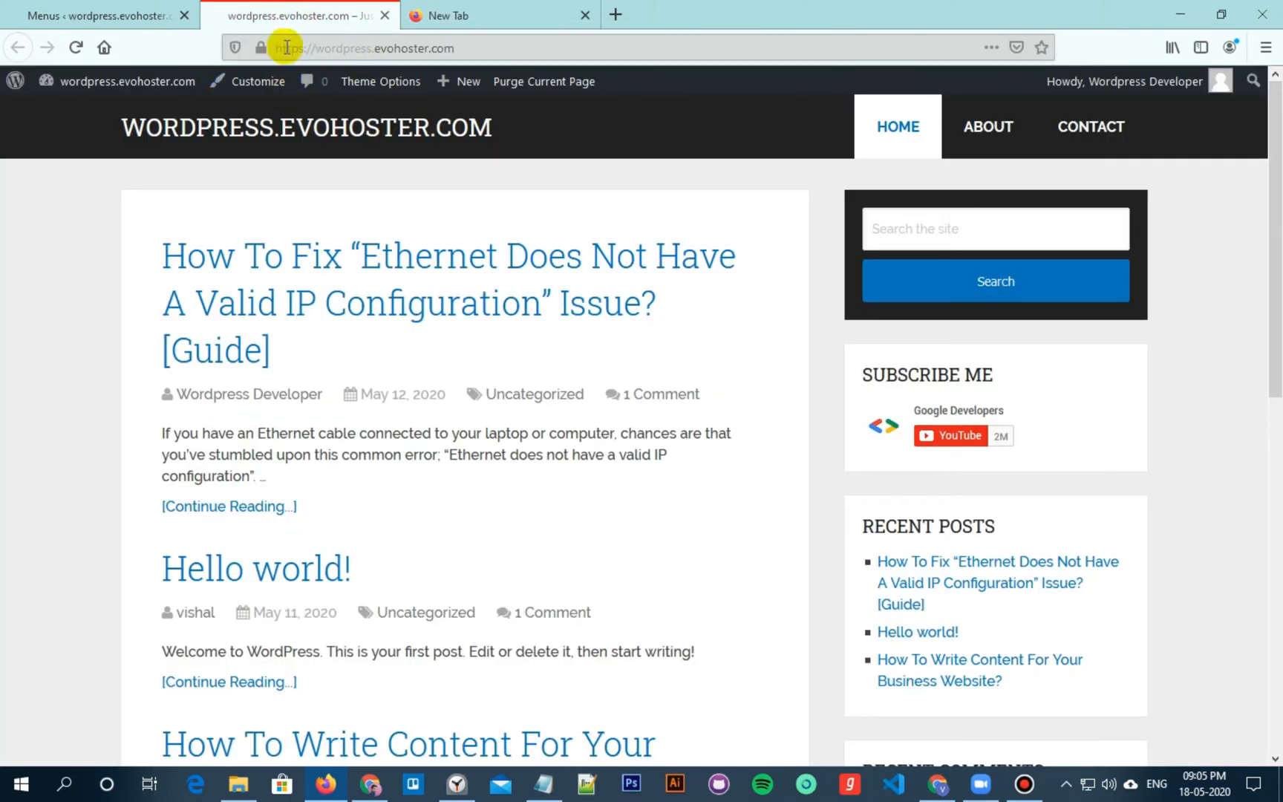
click(364, 47)
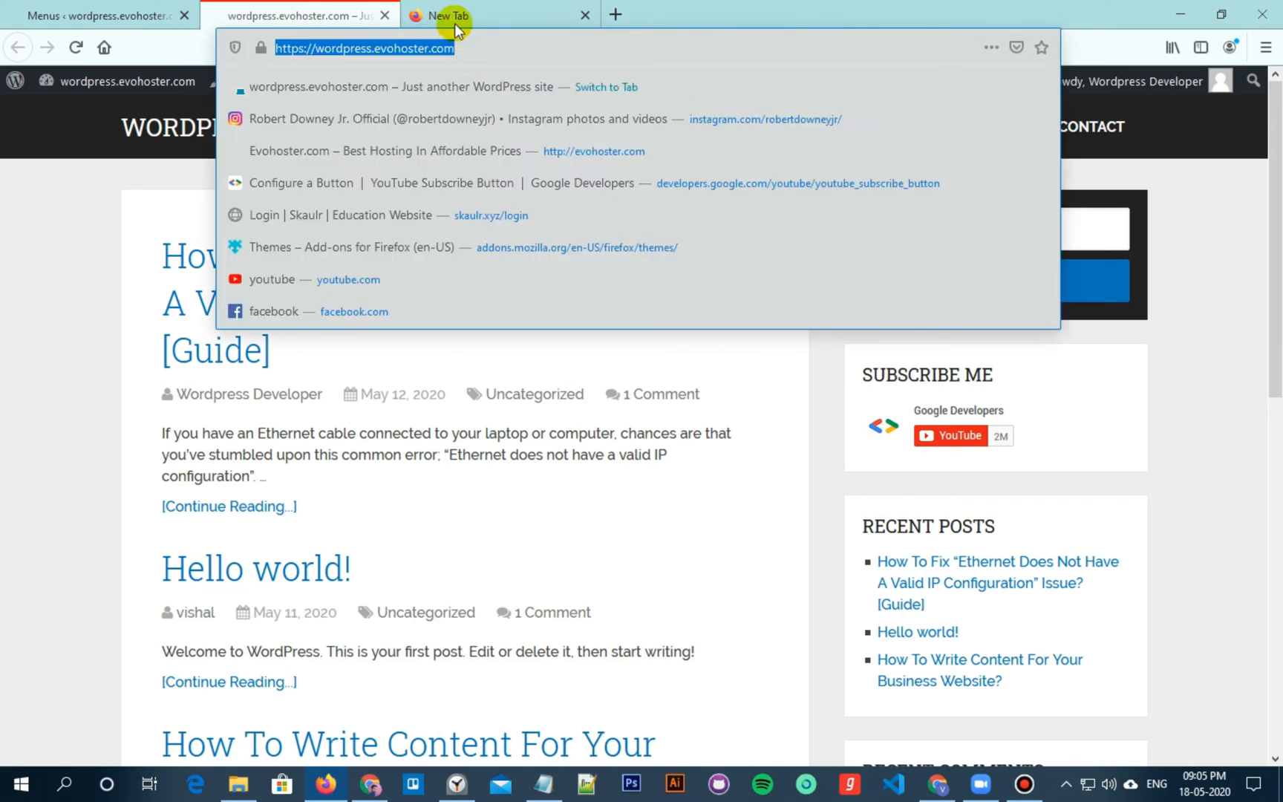
text(example.com/wp-login.php?action=logout)
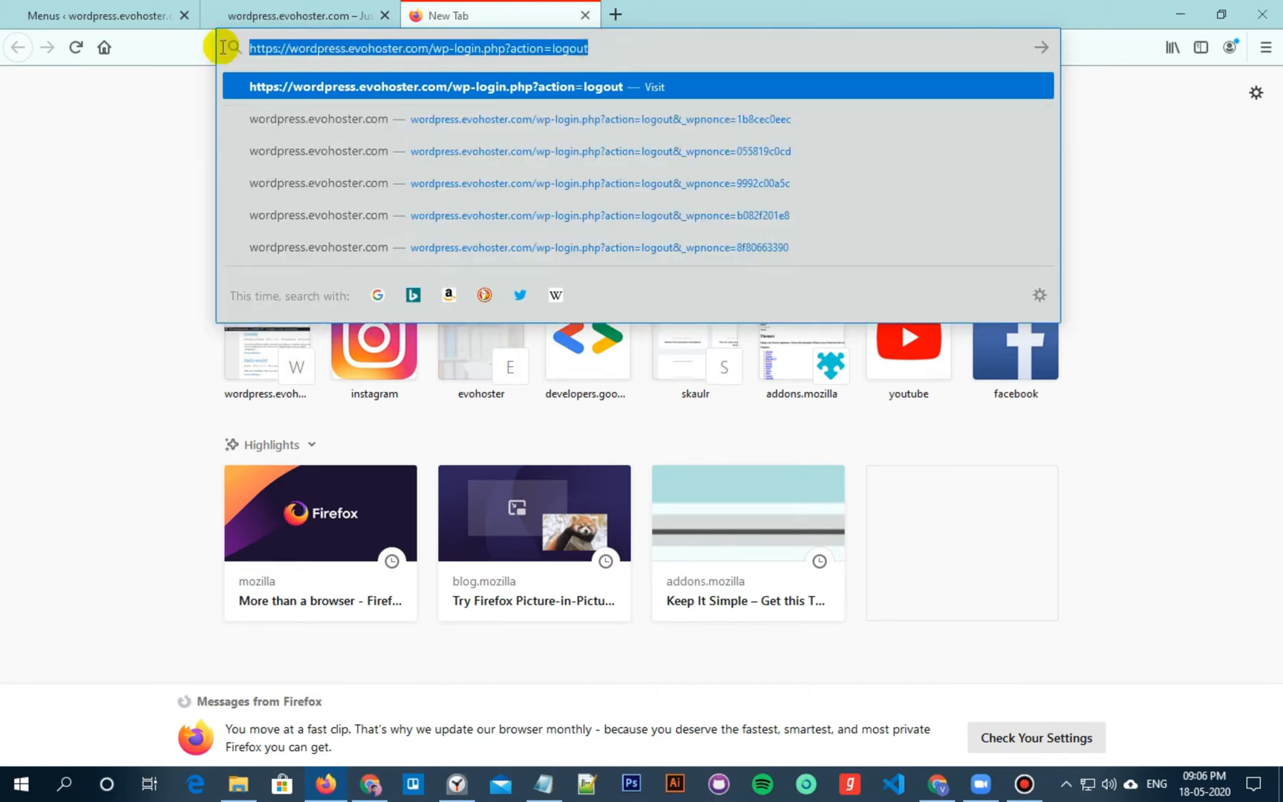
mouse_move(72, 10)
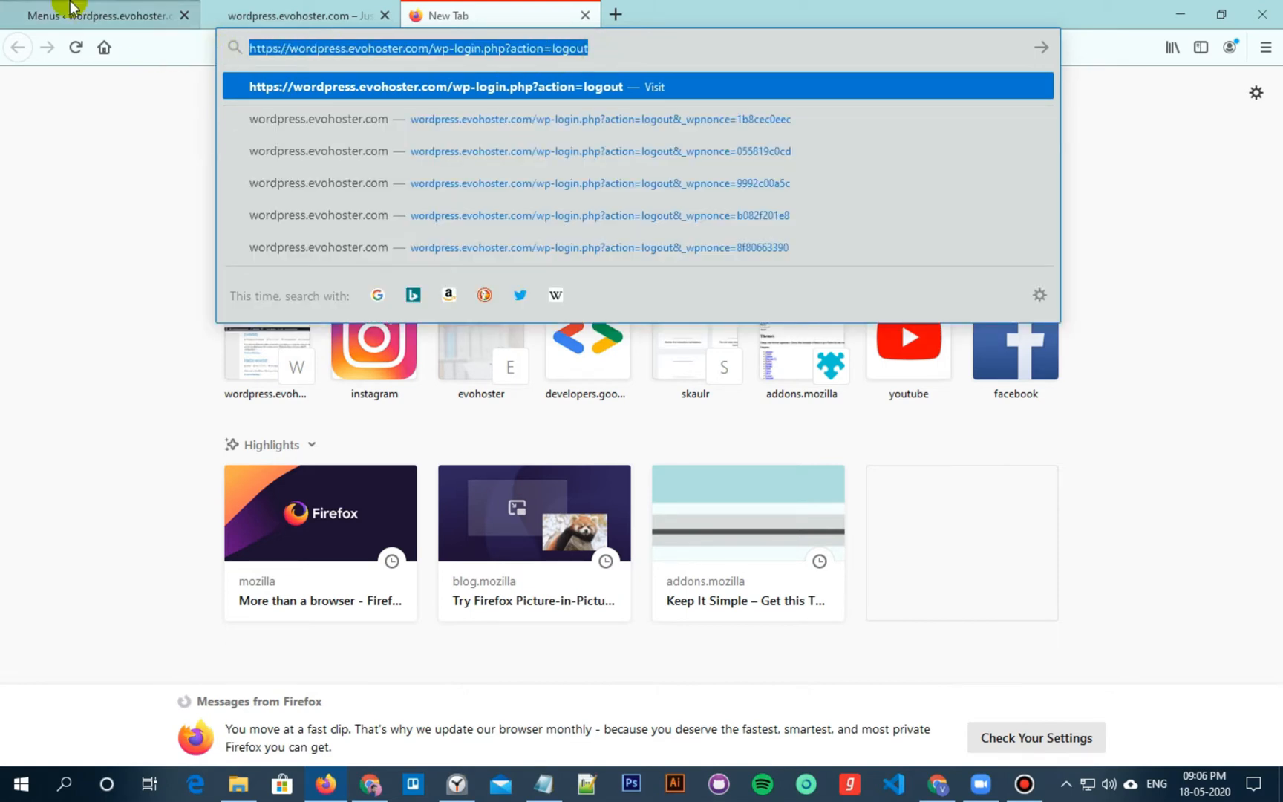
click(90, 15)
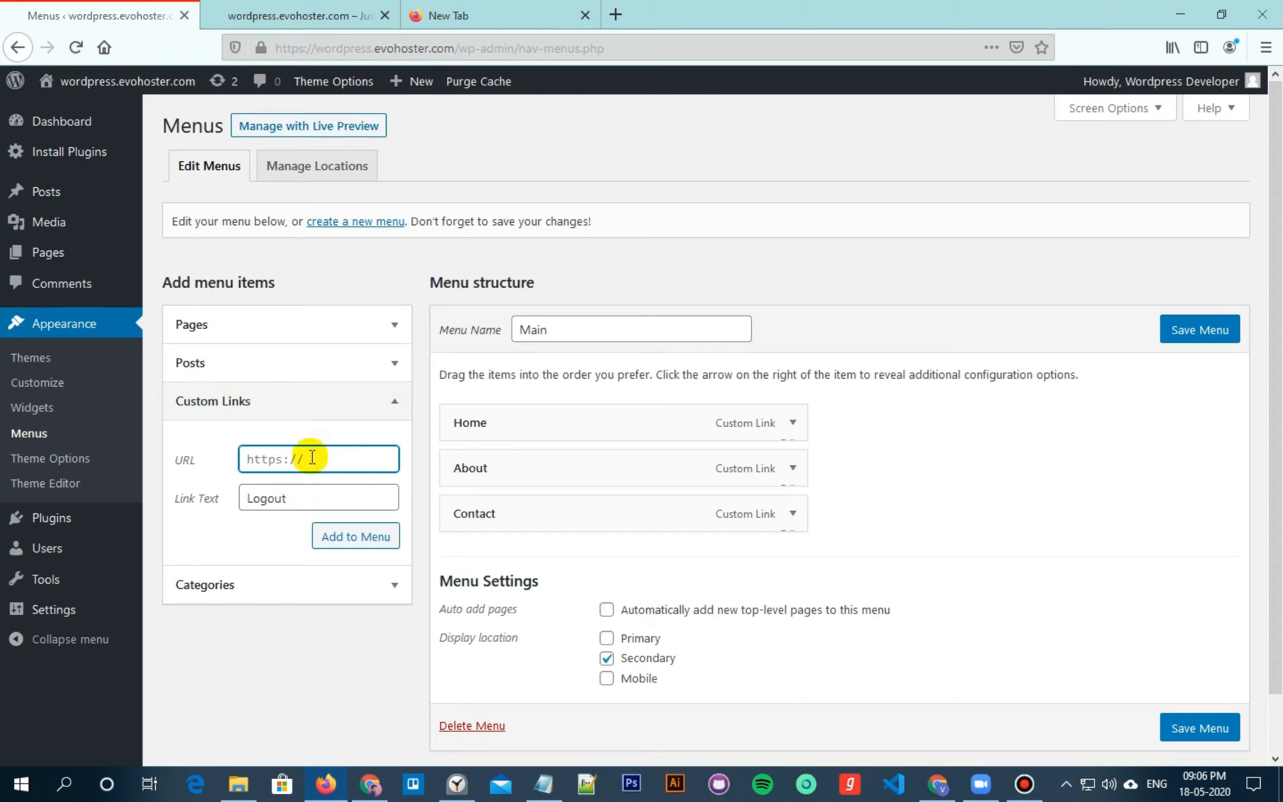
Step: Enter the login.php?action=logout URL, add the Logout link, and save the Main menu
text(login.php?action=logout)
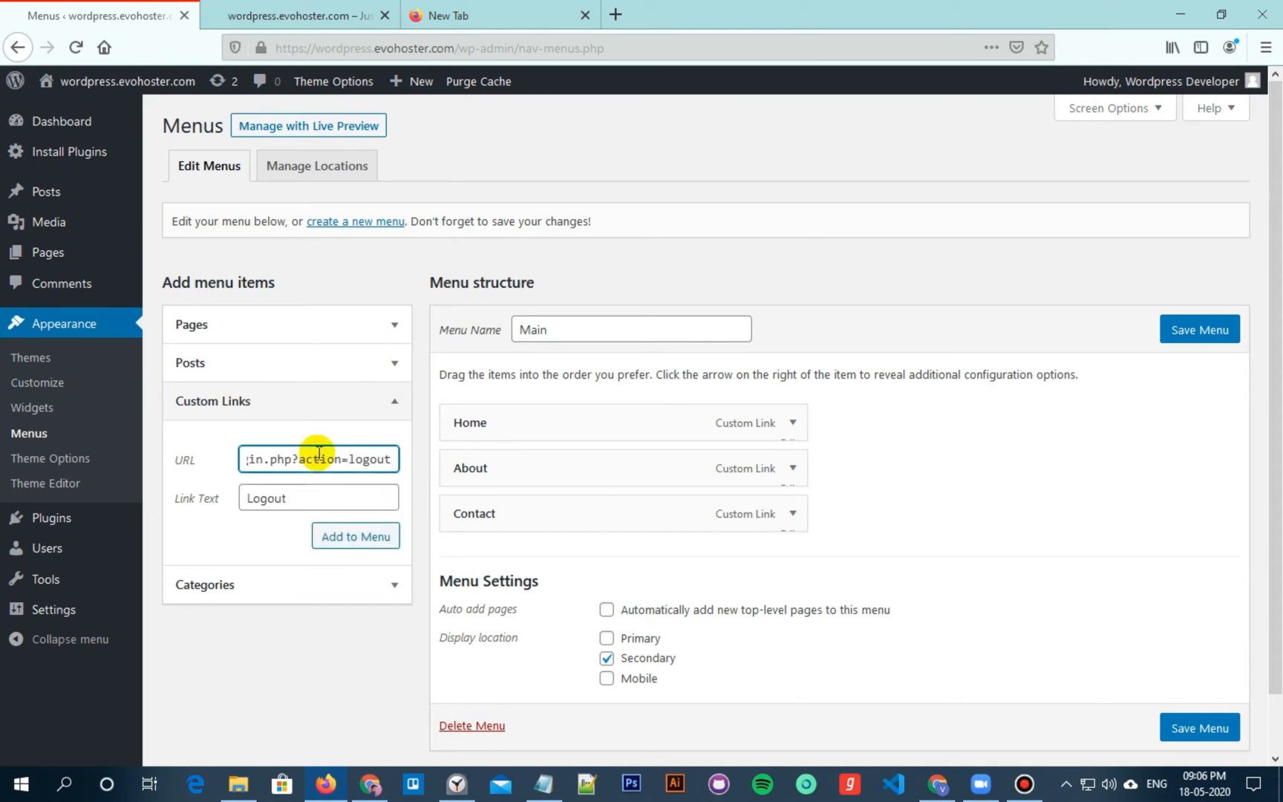
click(355, 536)
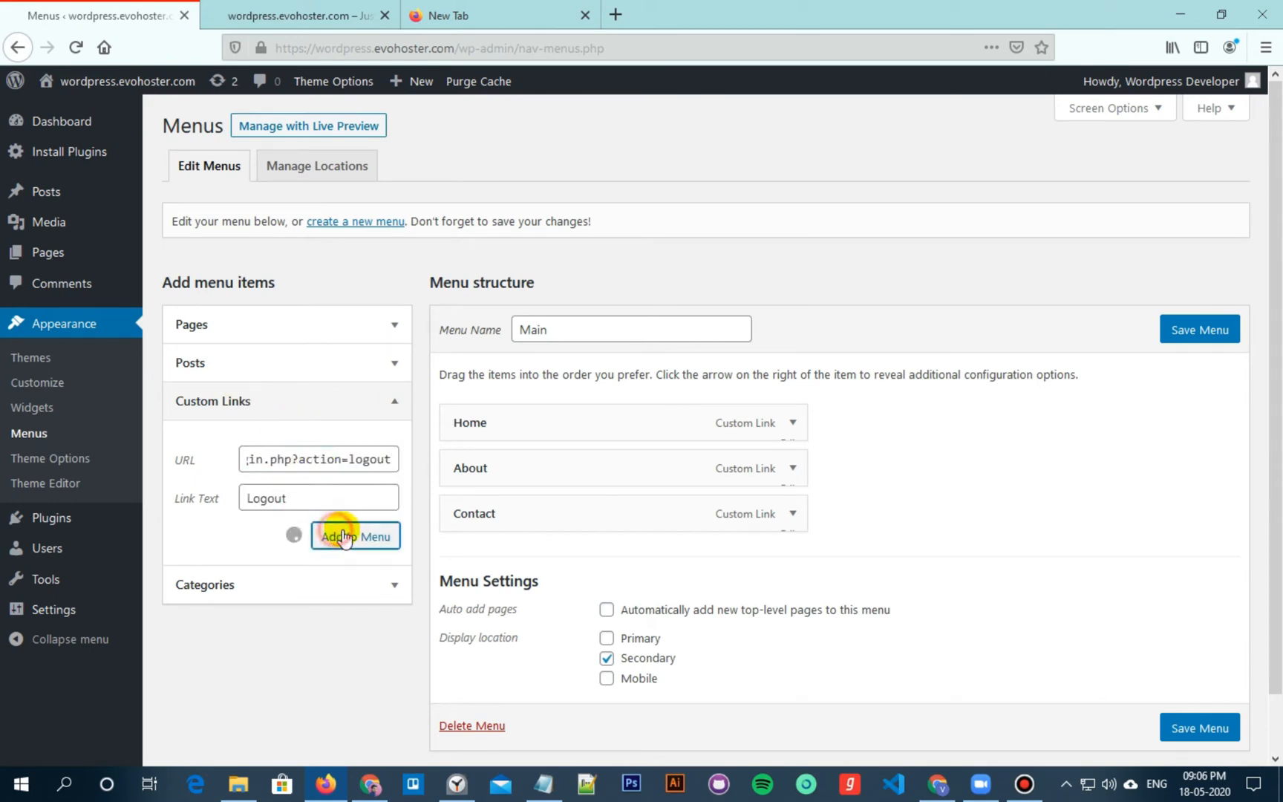
click(355, 536)
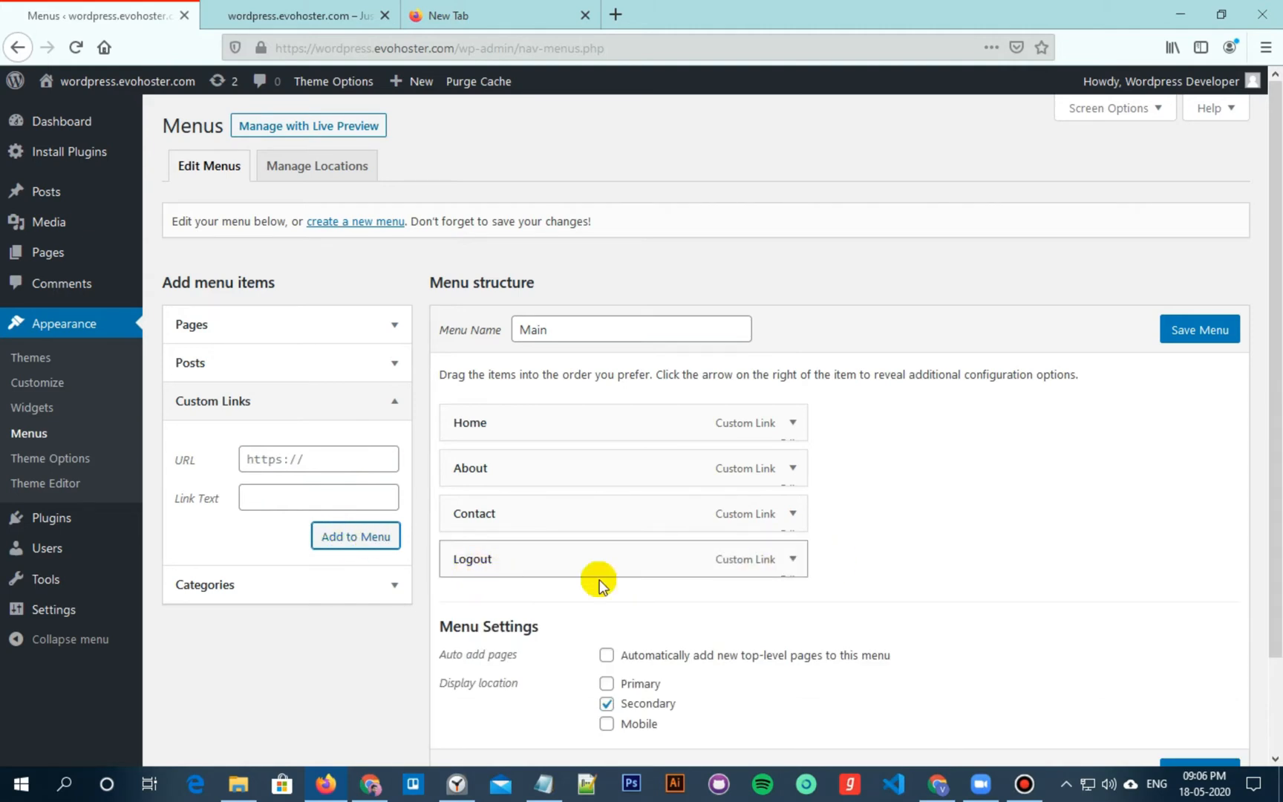
click(1198, 329)
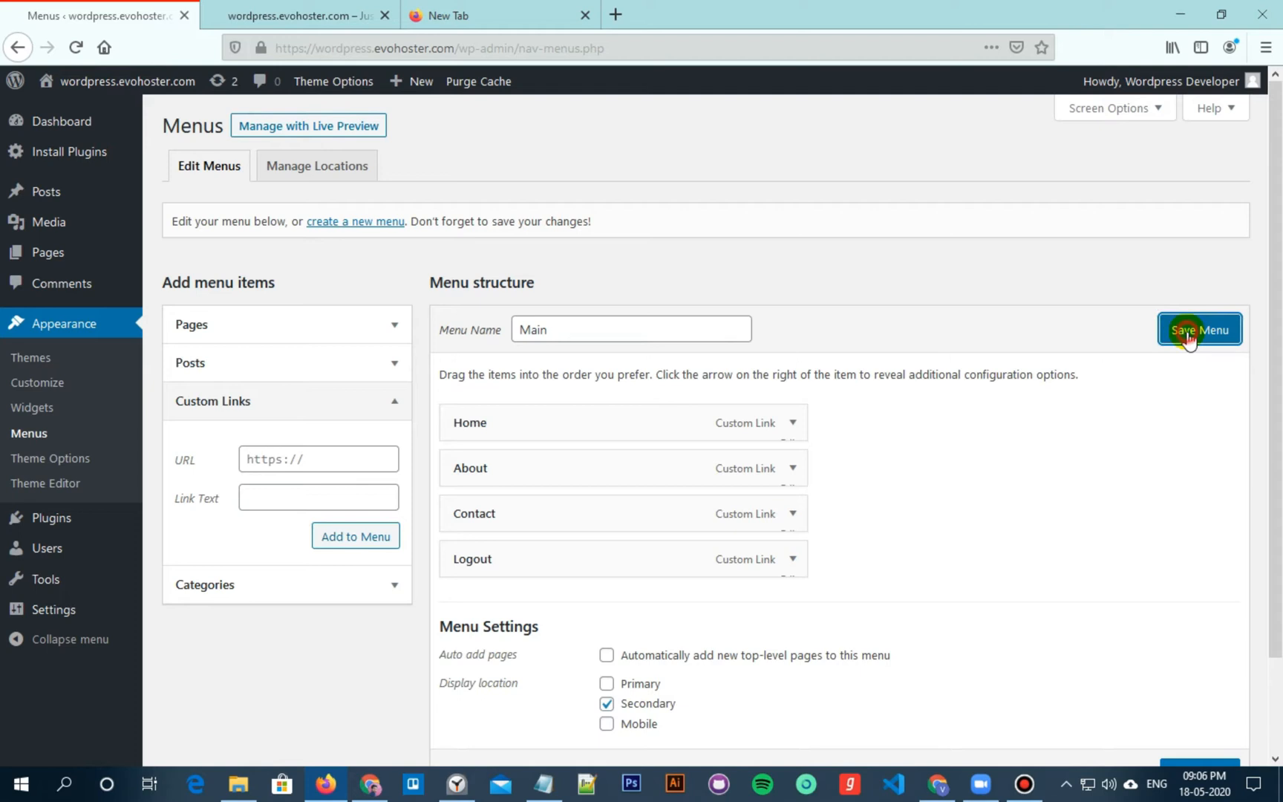
click(1198, 329)
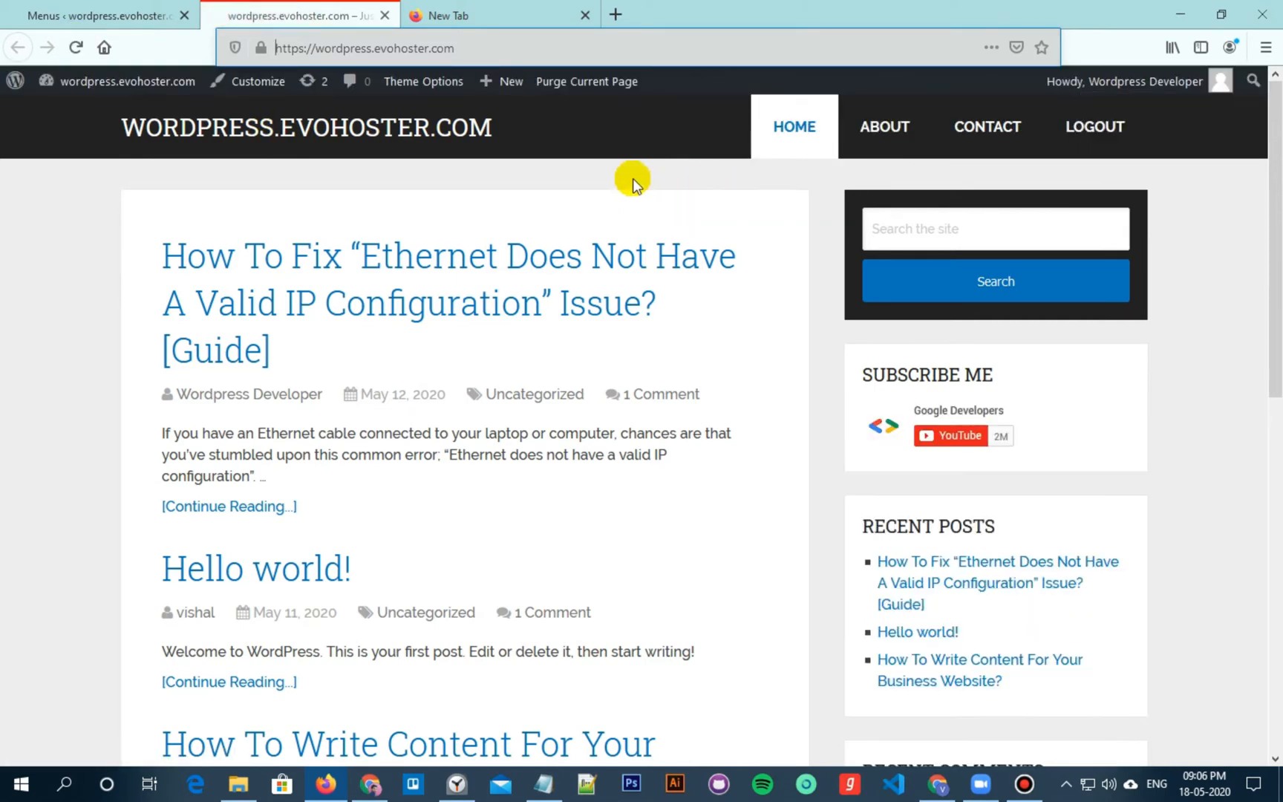
mouse_move(1094, 127)
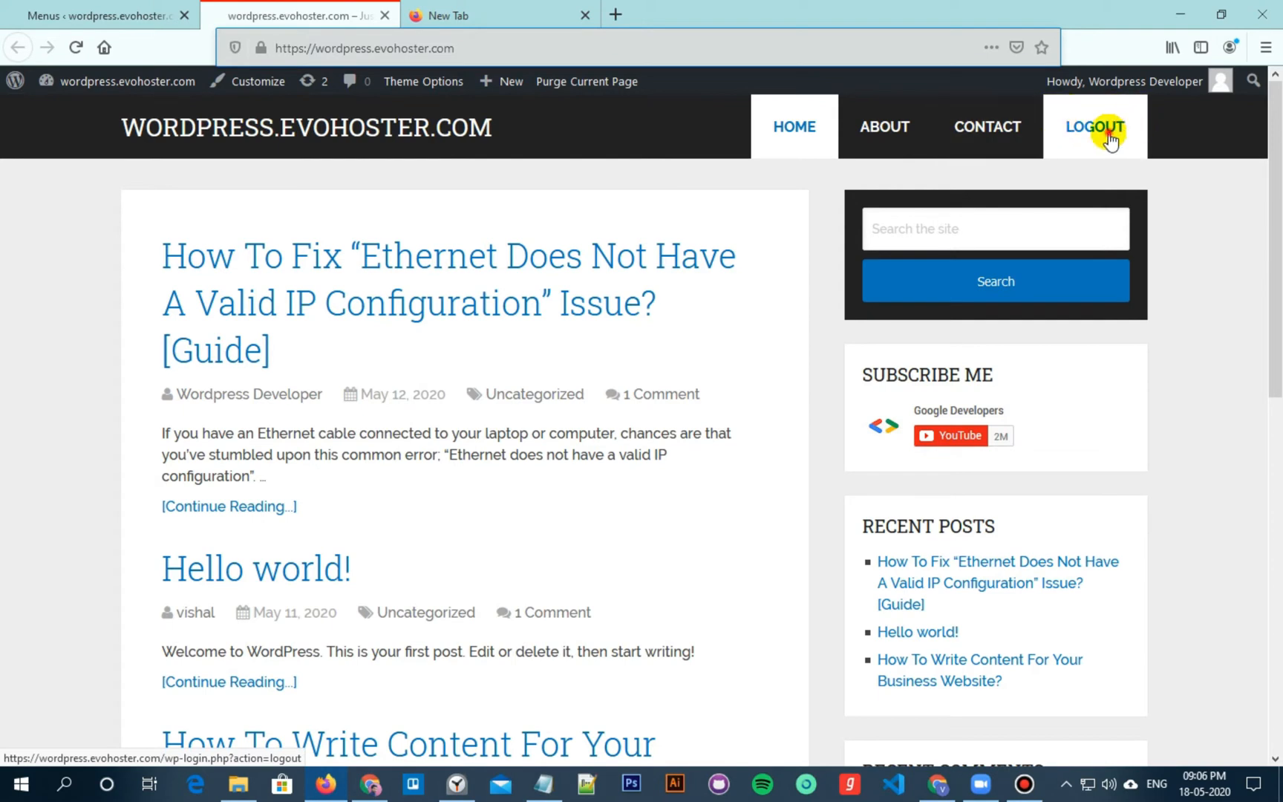
Step: Click the site's LOGOUT menu link and confirm logging out on the confirmation page
click(1094, 127)
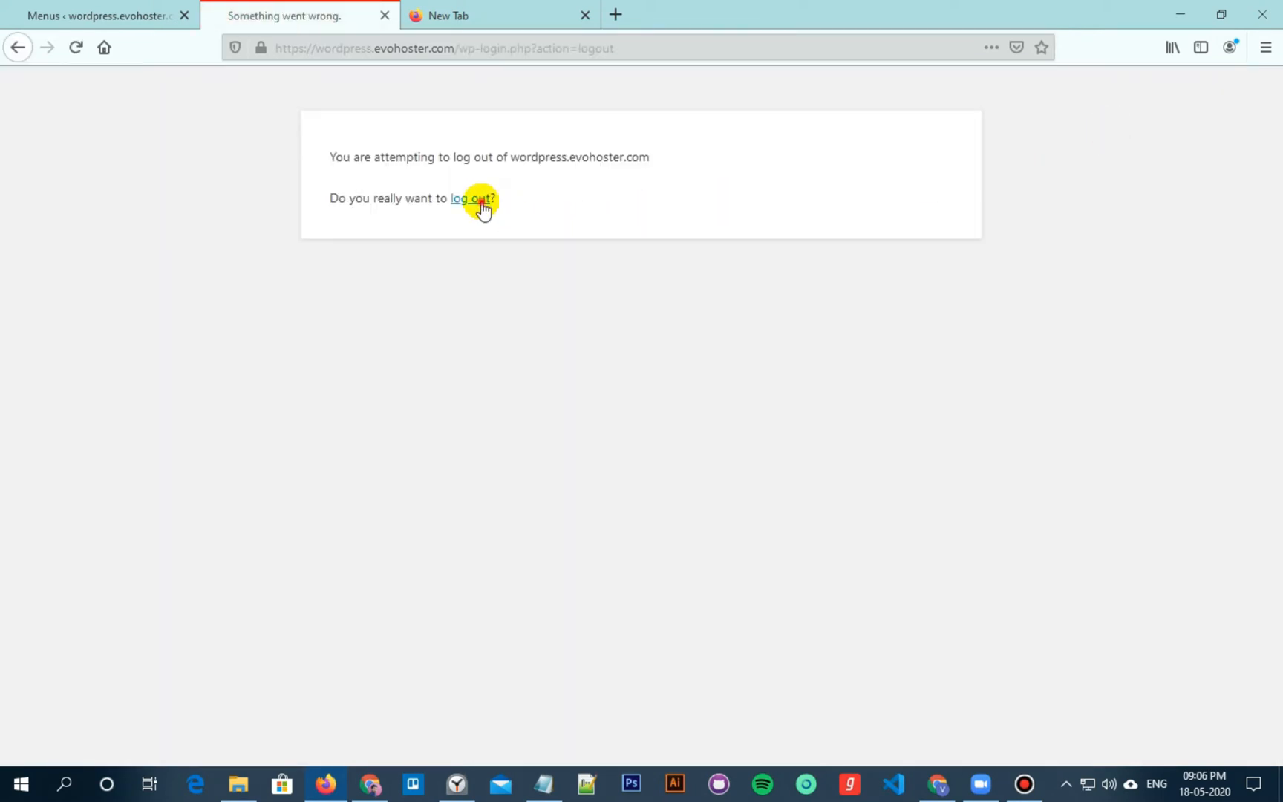
click(471, 198)
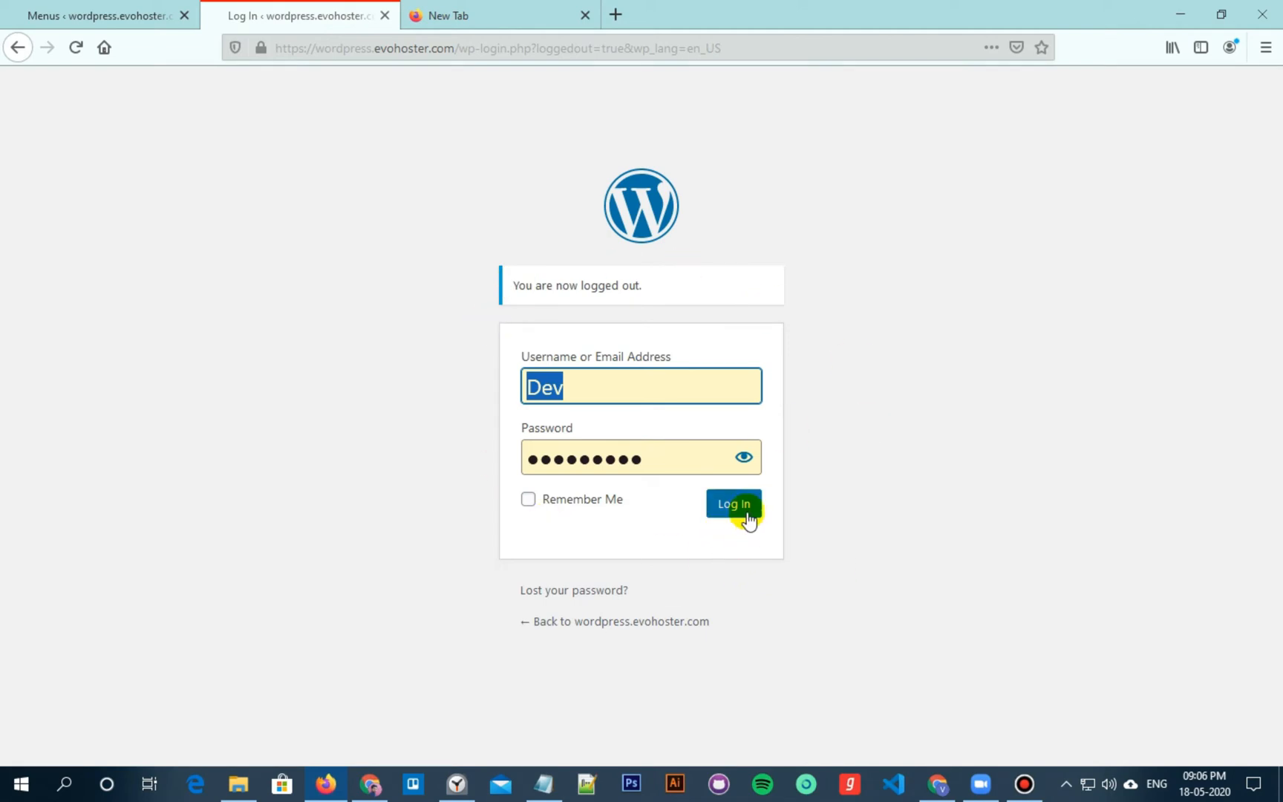
key(alt)
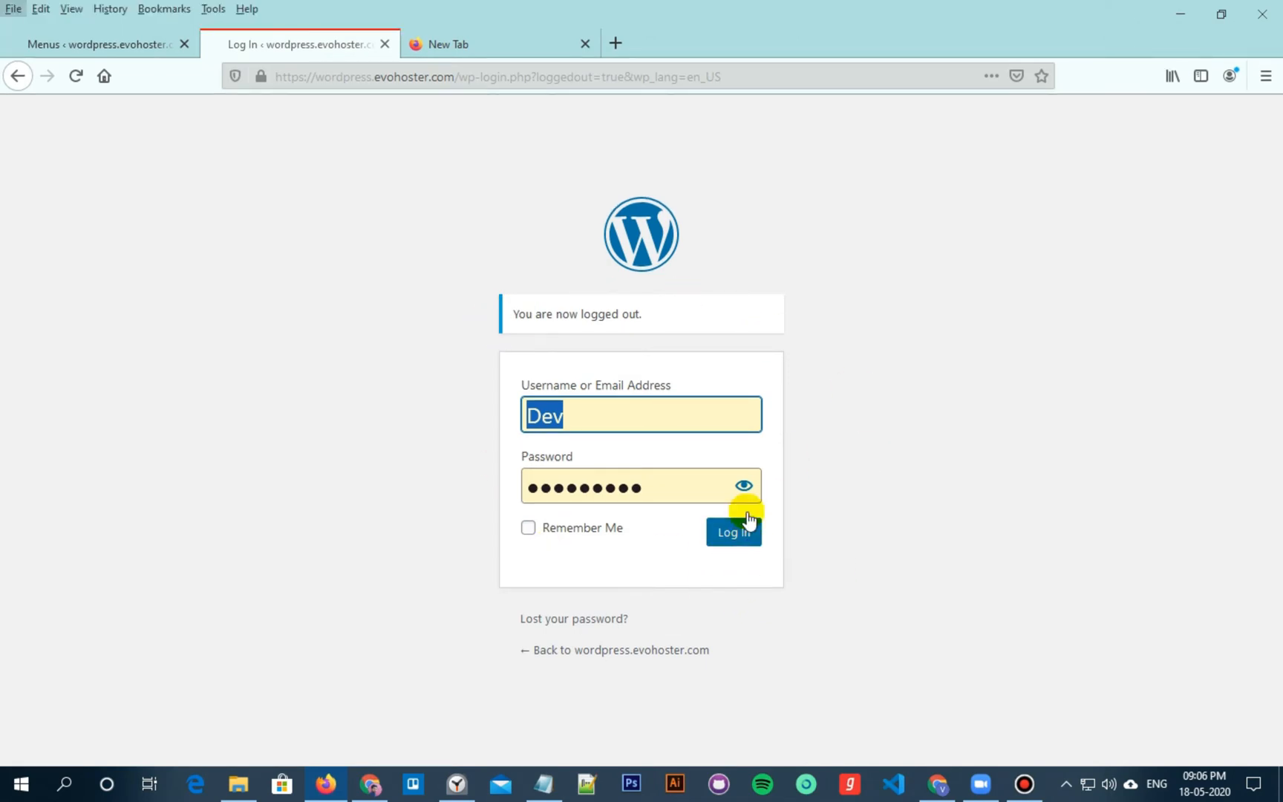